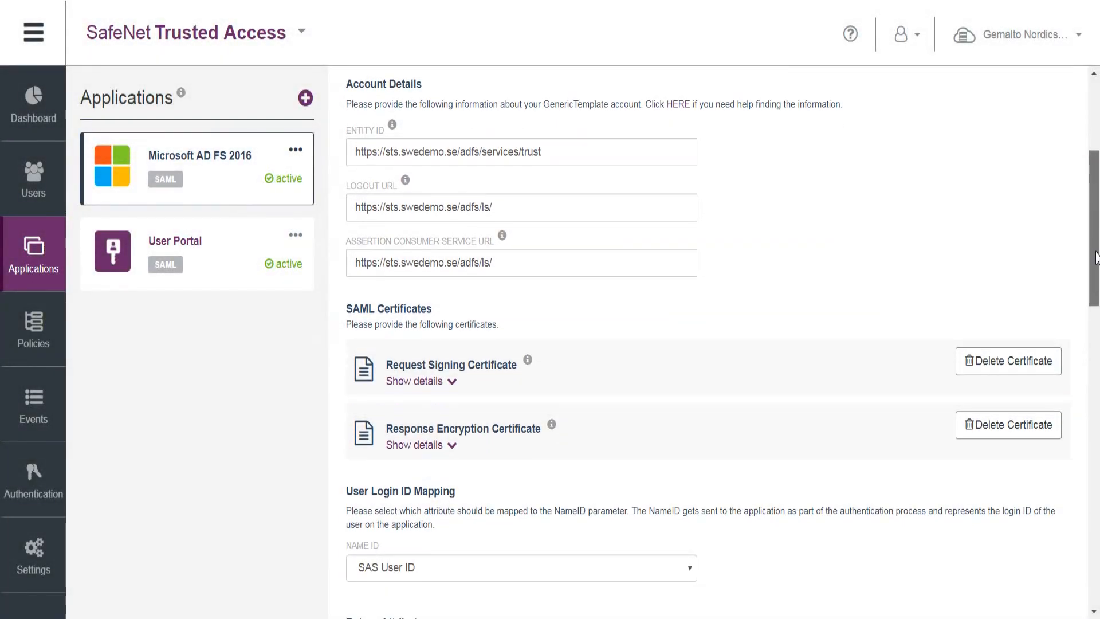
Step: Find the user 'jonas' in the Users list and open his profile with applications, MobilePASS and access attempts
scroll(down, 3)
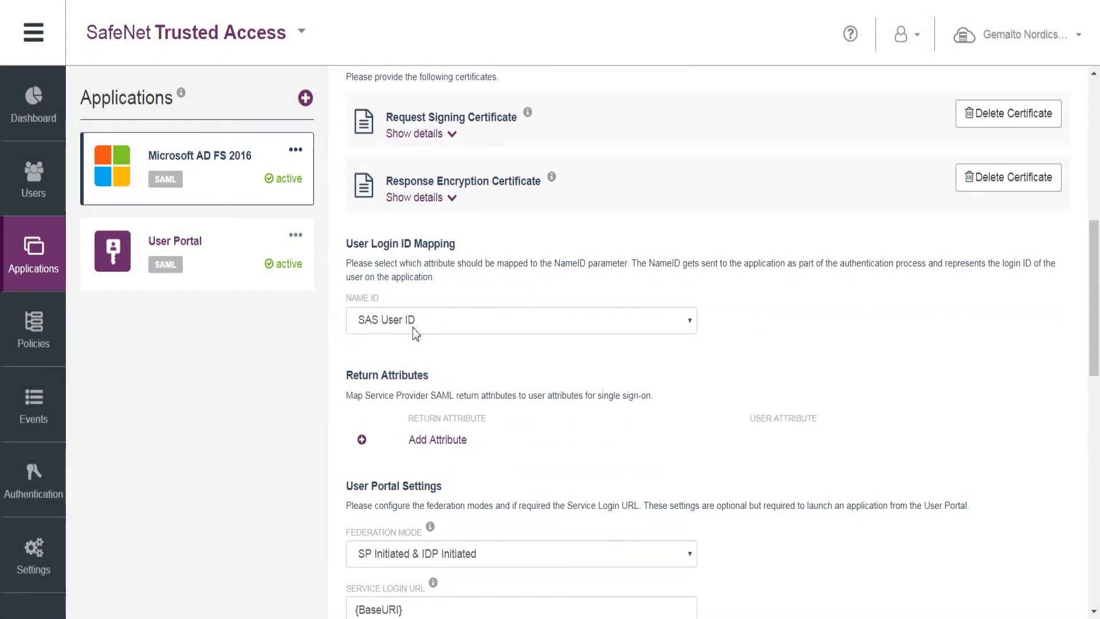
mouse_move(411, 340)
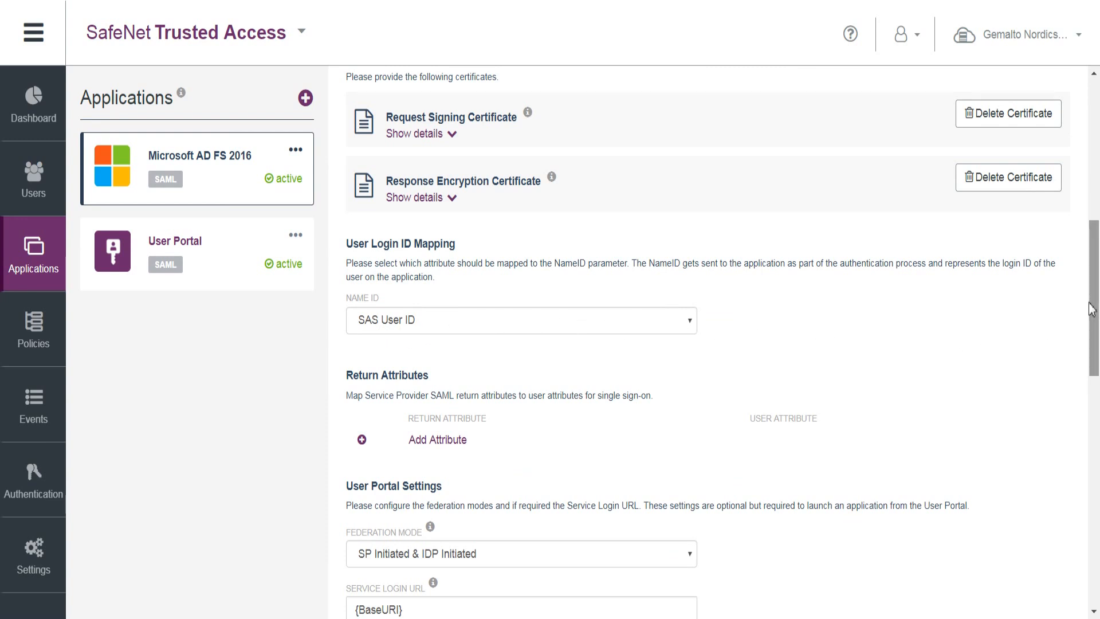
scroll(down, 3)
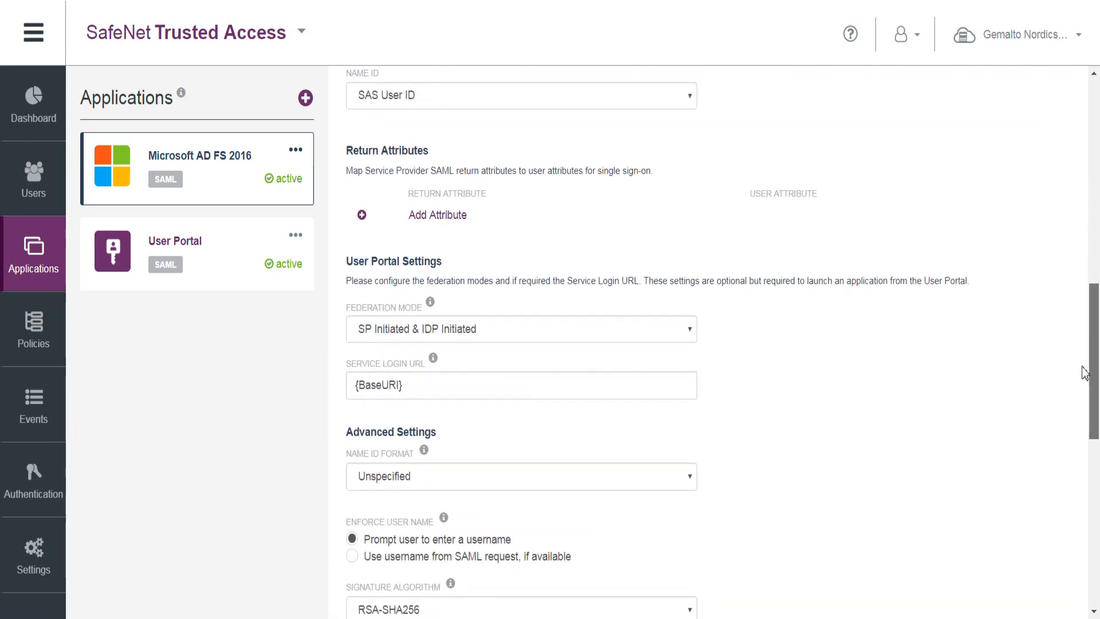
scroll(down, 3)
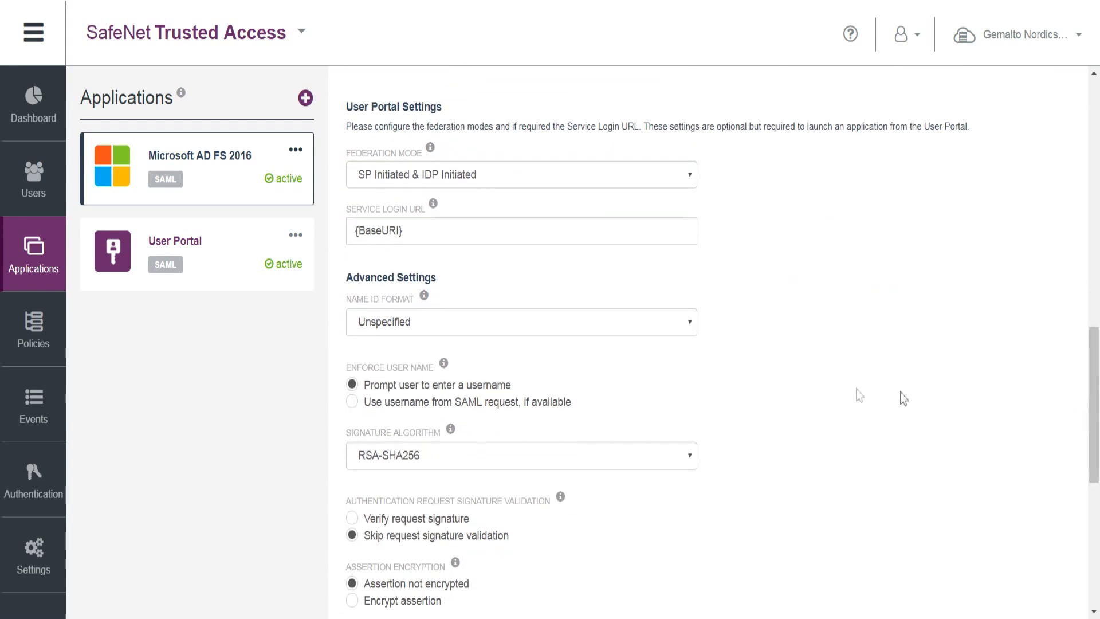
mouse_move(381, 339)
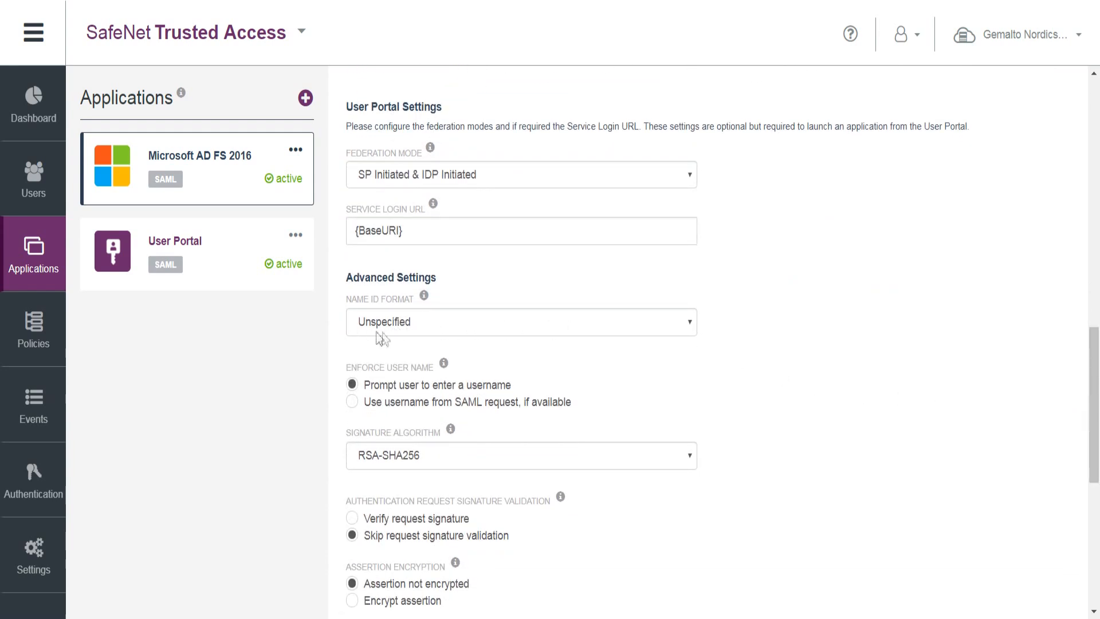
mouse_move(386, 382)
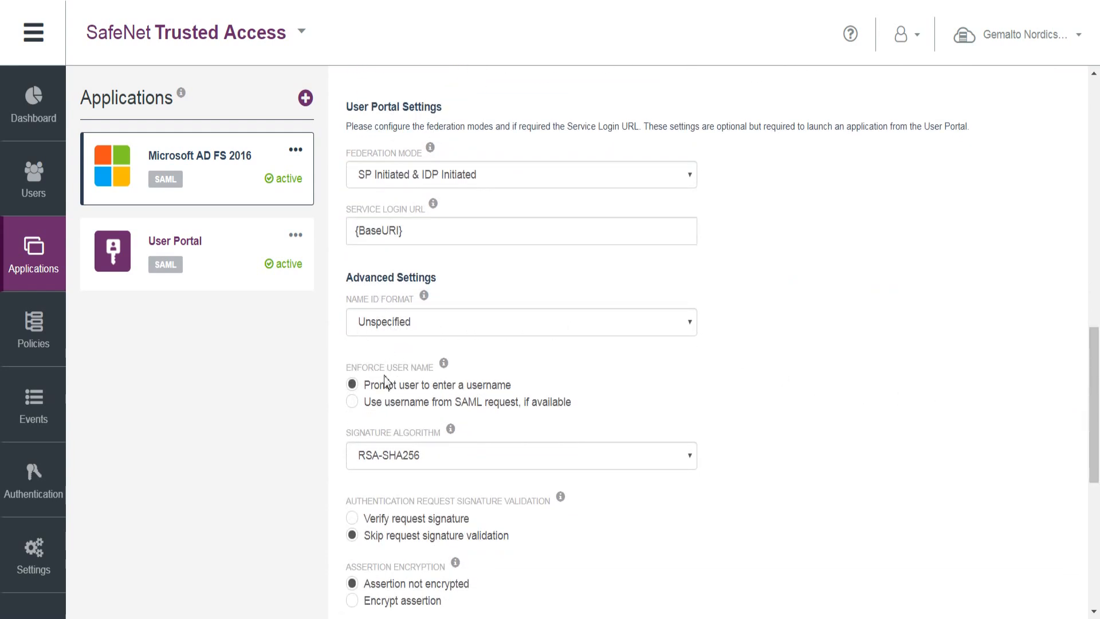
mouse_move(33, 172)
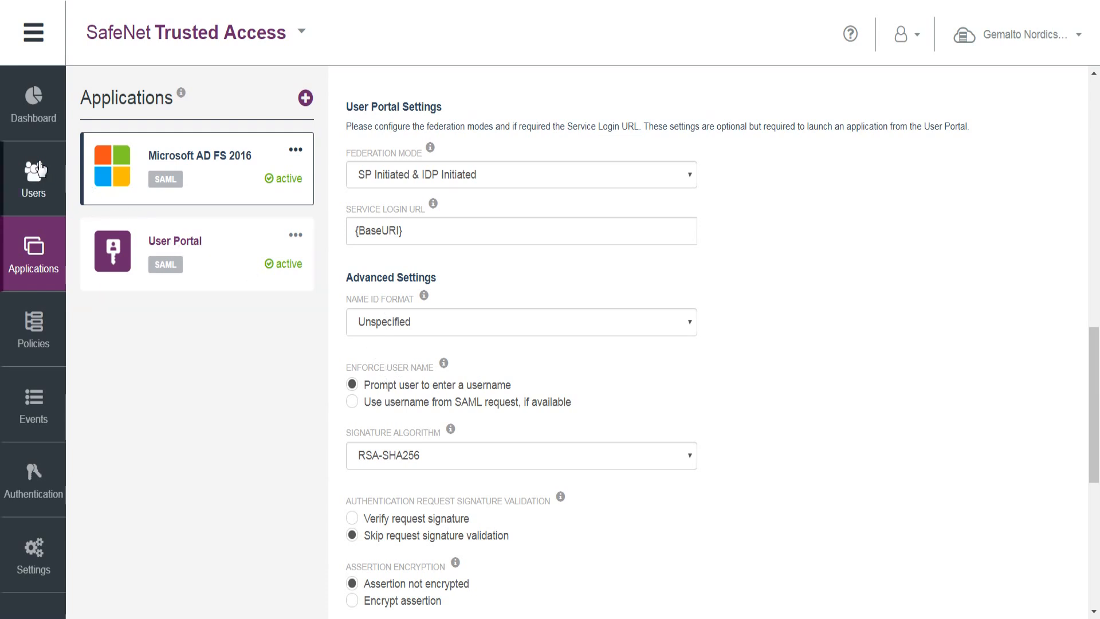
click(34, 178)
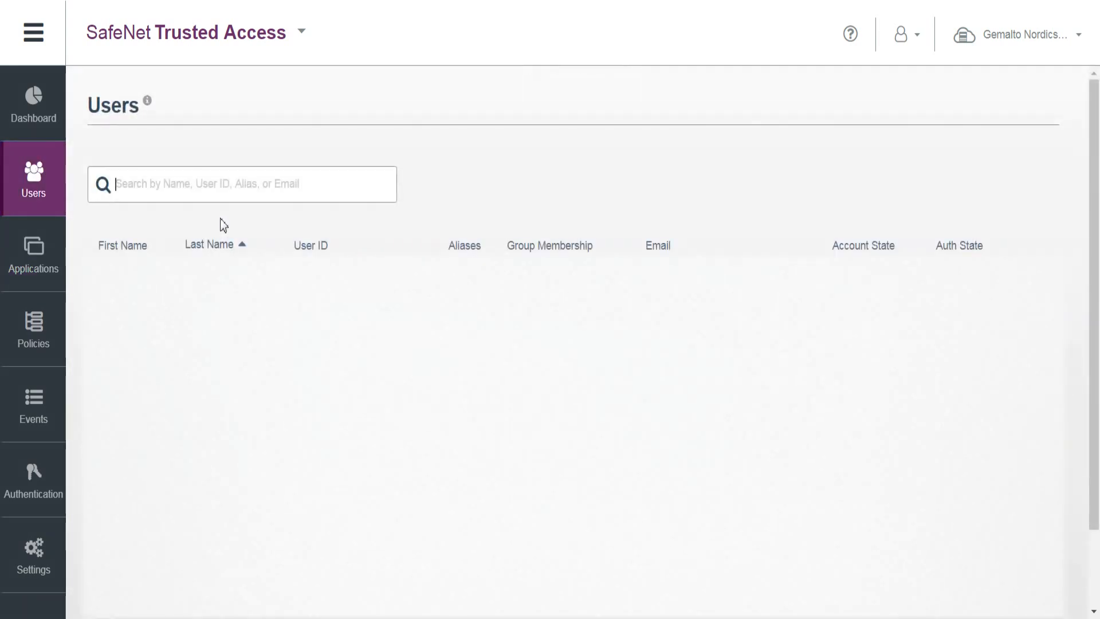
text(jonas)
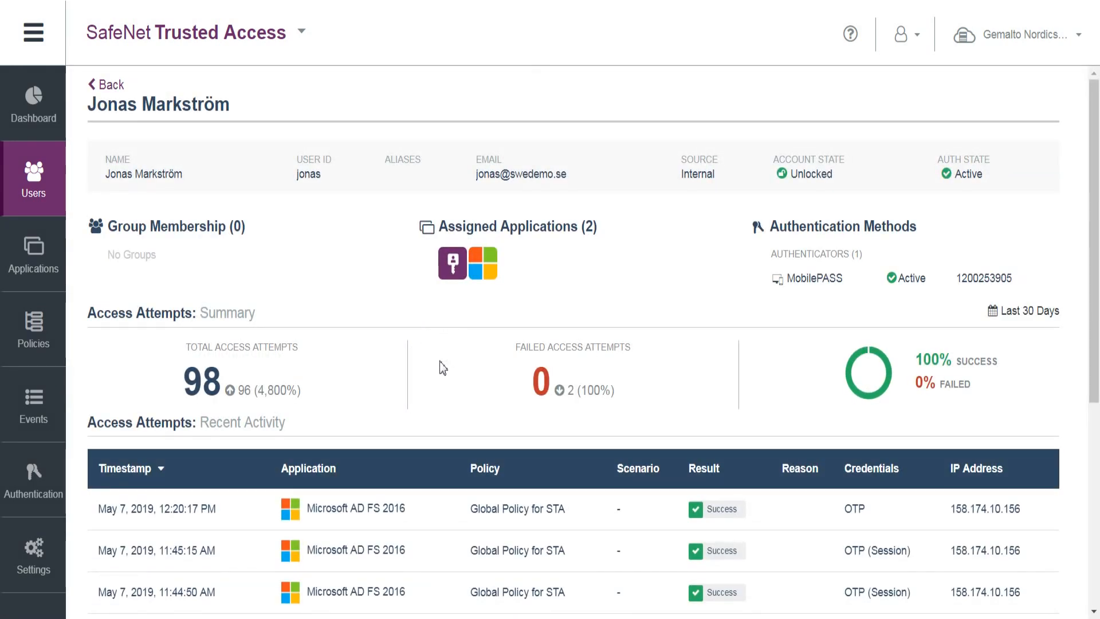
double_click(308, 174)
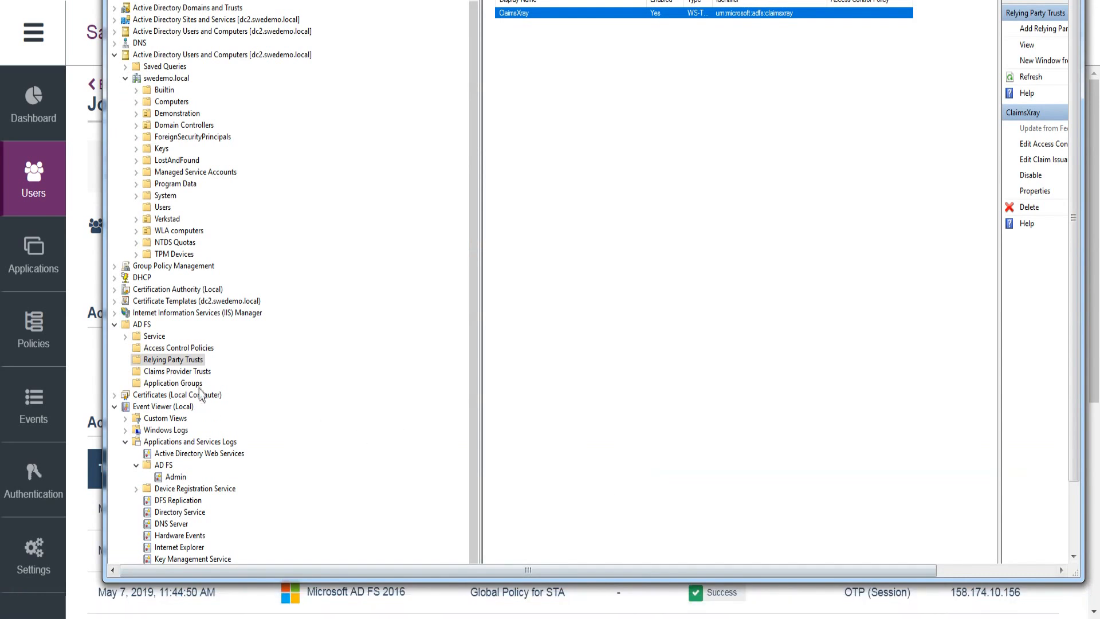
Step: From Claims Provider Trusts, bring up SafeNet Trusted Access's claim rules and its Name ID pass-through rule
click(177, 370)
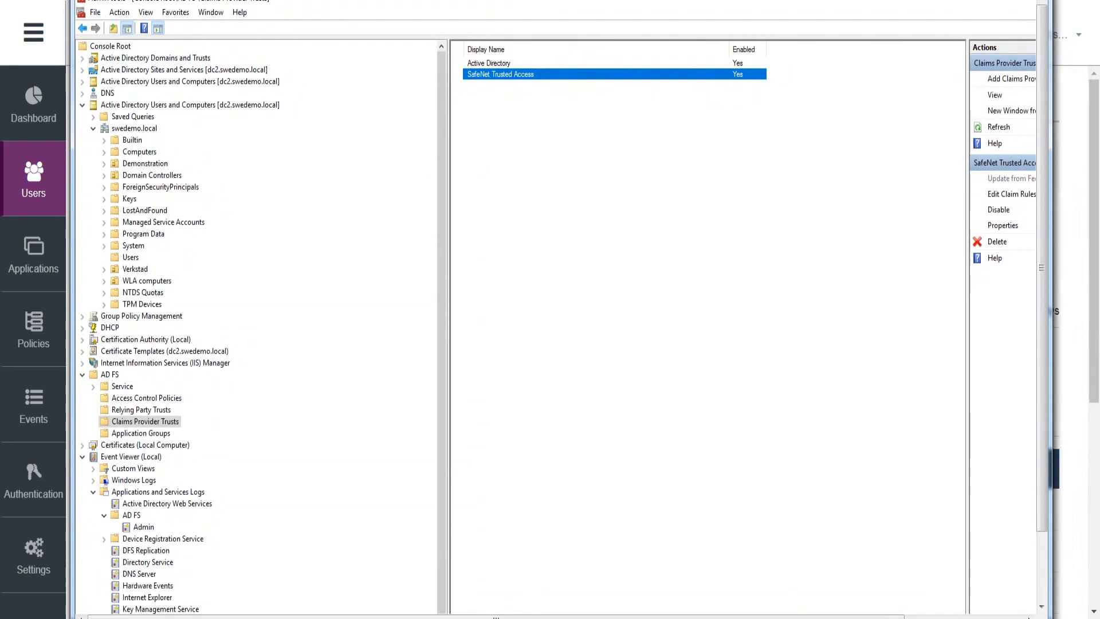
mouse_move(986, 228)
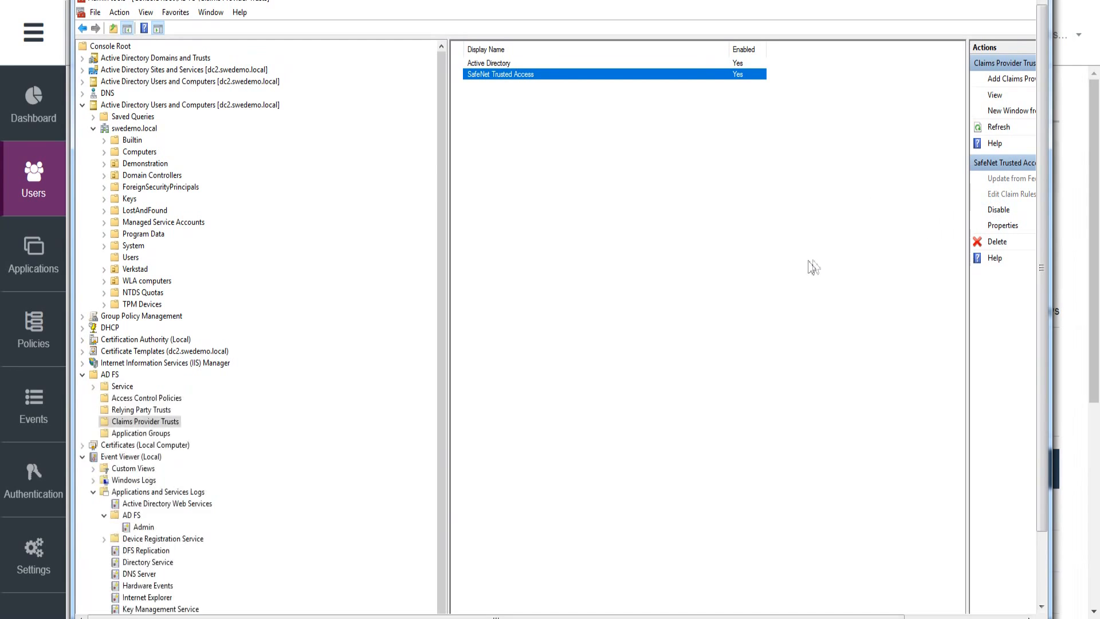
click(1010, 194)
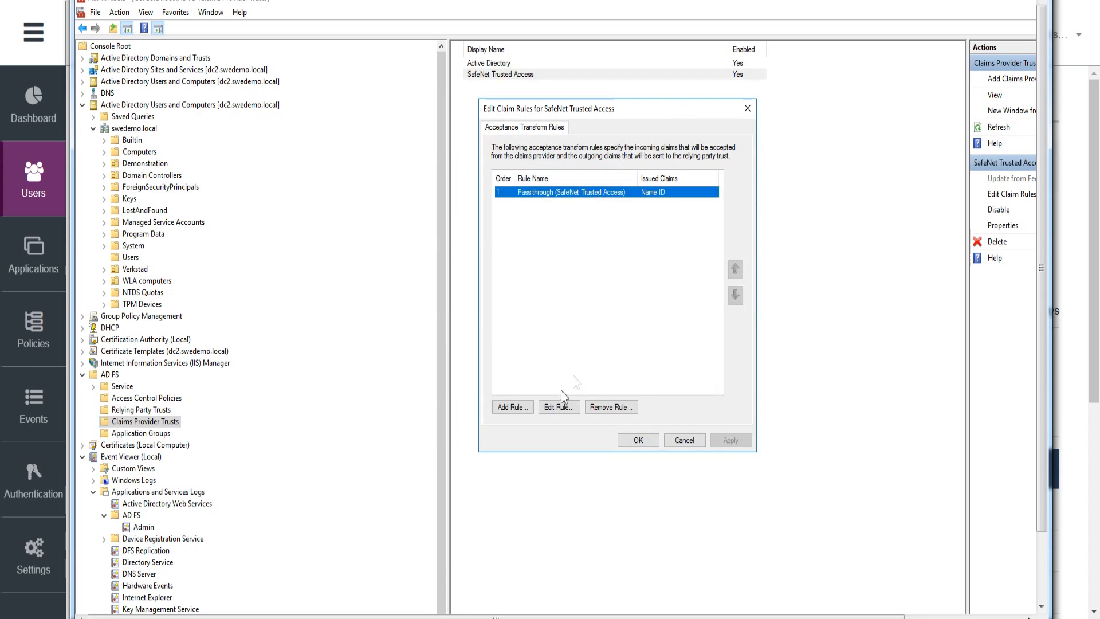
click(558, 407)
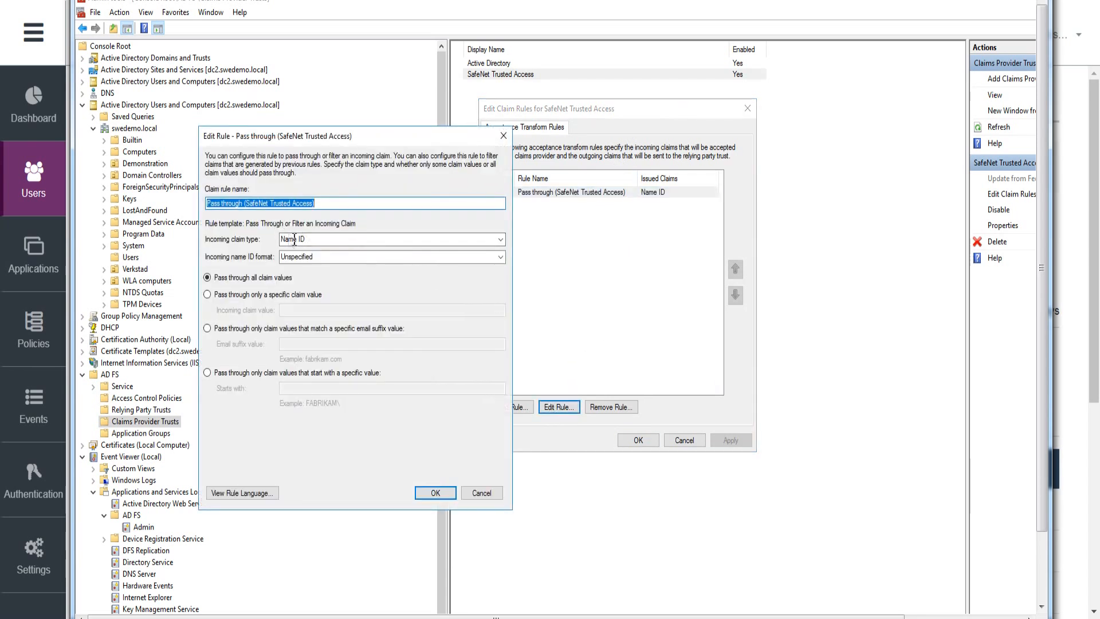
click(390, 256)
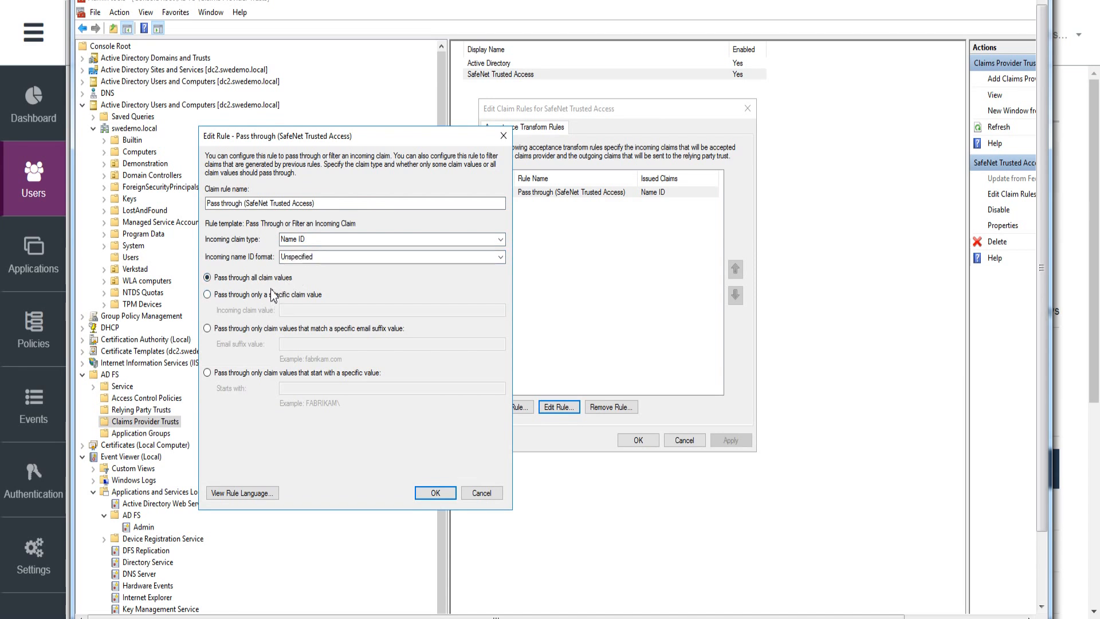
mouse_move(269, 488)
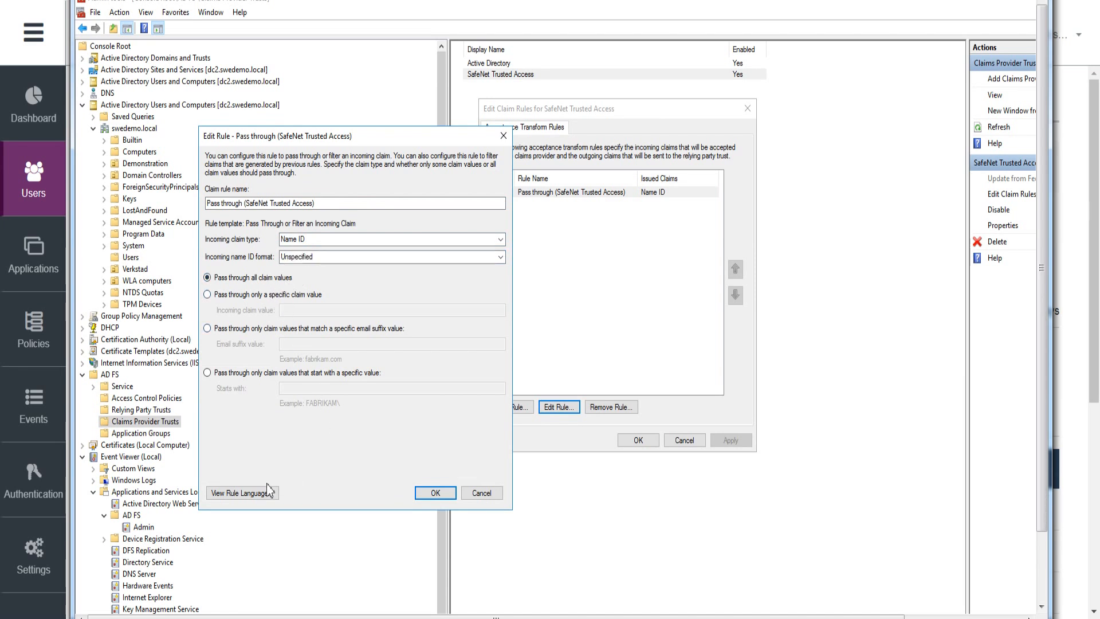
Step: Review the Name ID rule in claim rule language and close it unchanged
click(240, 492)
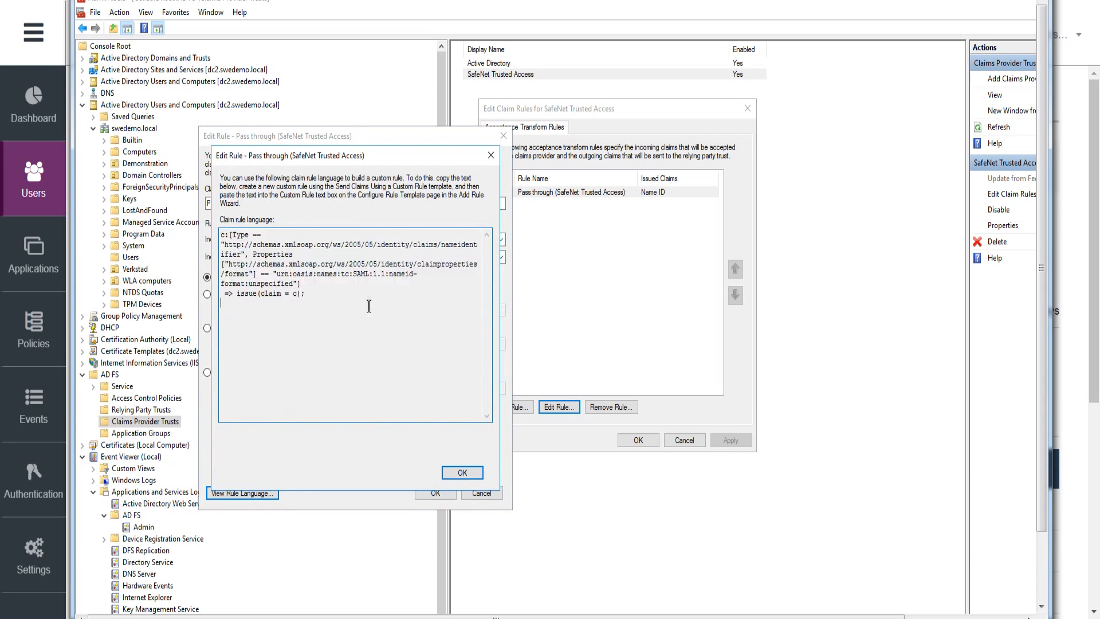
double_click(454, 244)
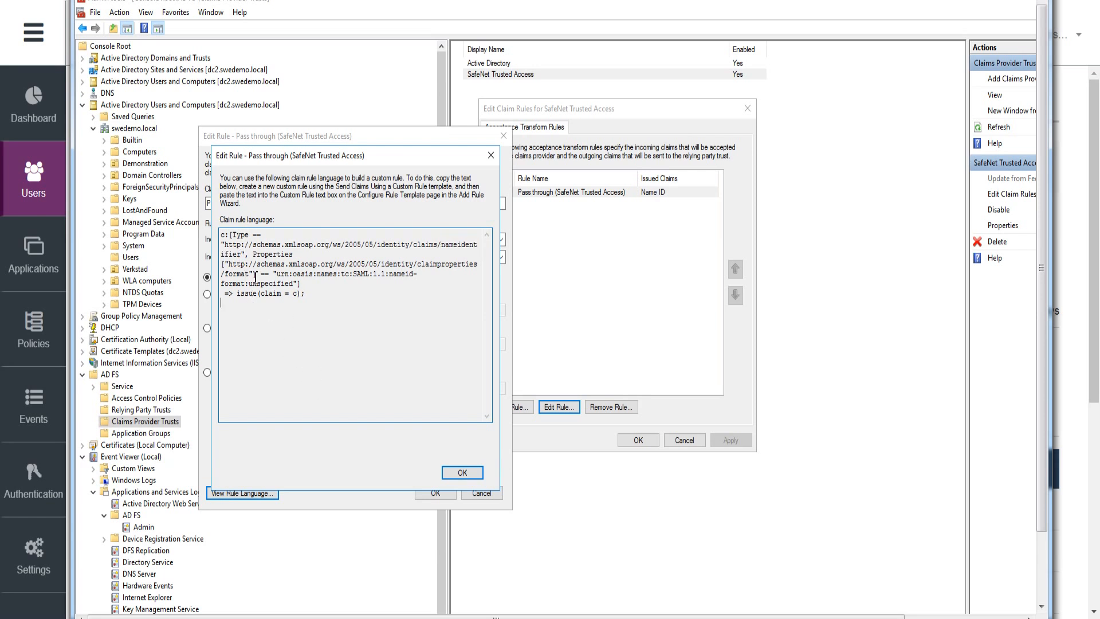
mouse_move(390, 484)
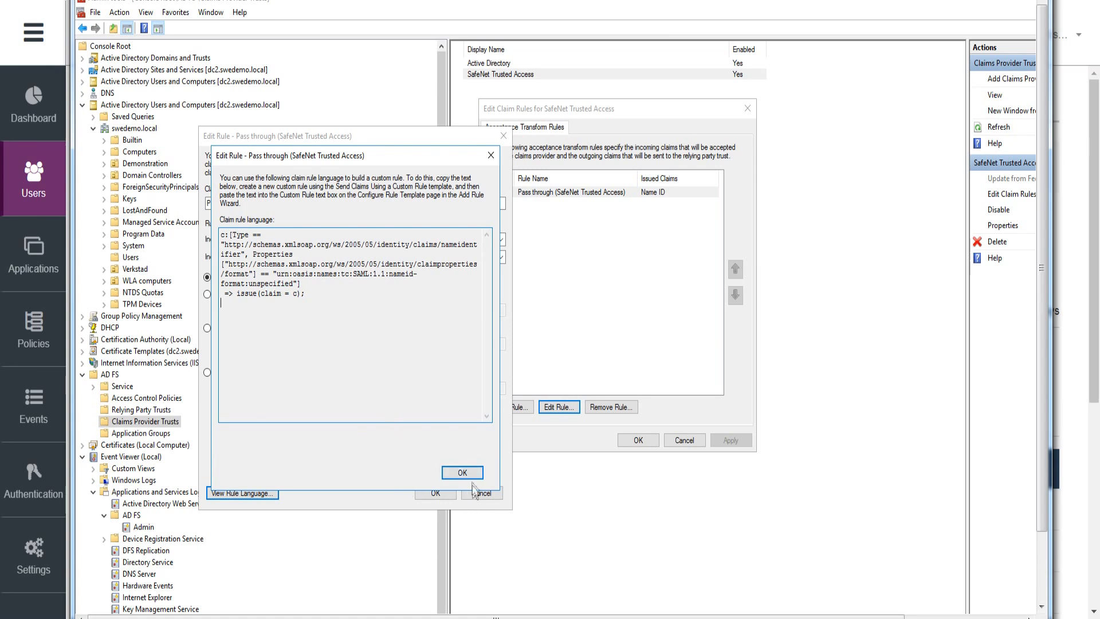
click(462, 472)
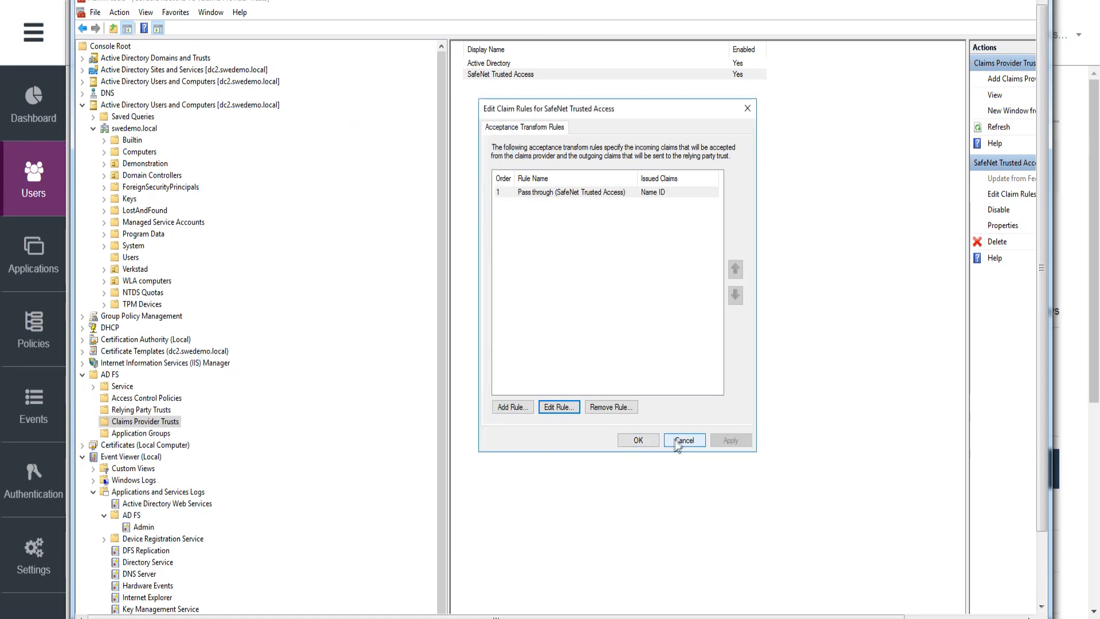
Step: Close the claim rules, then in Relying Party Trusts select ClaimsXray's issuance policy rule 'Use nameidentifier to issue claims from AD'
click(684, 440)
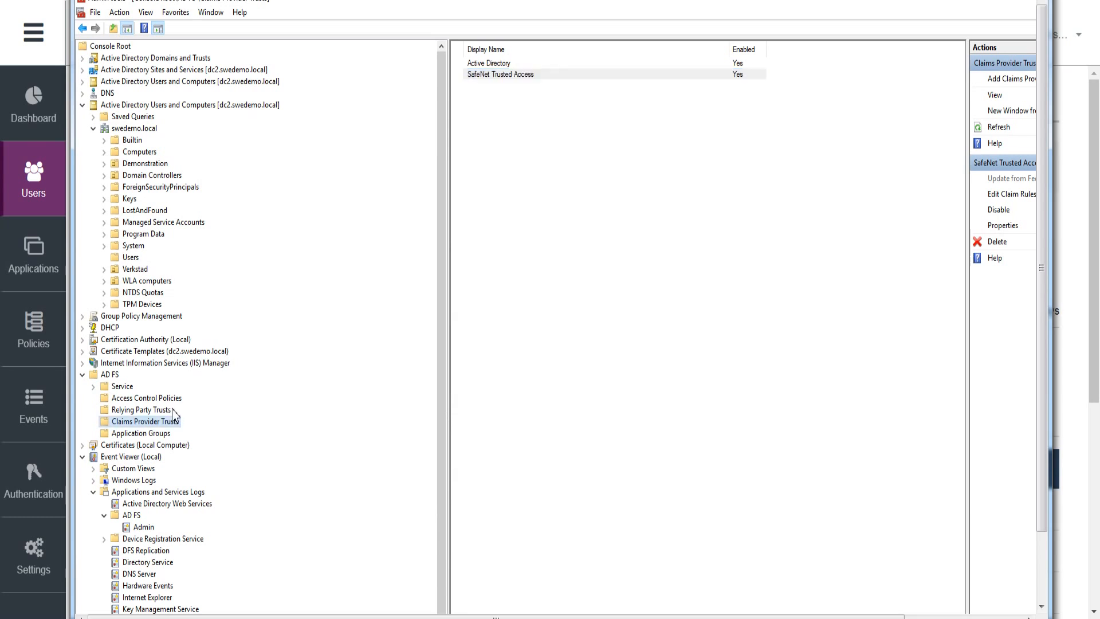
click(141, 410)
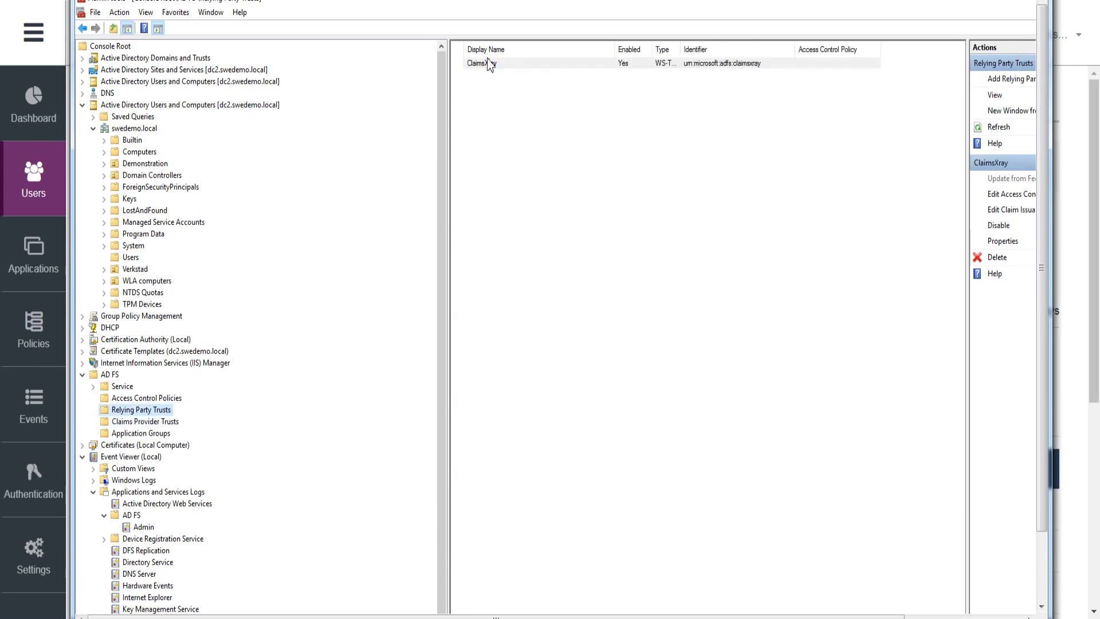
click(481, 63)
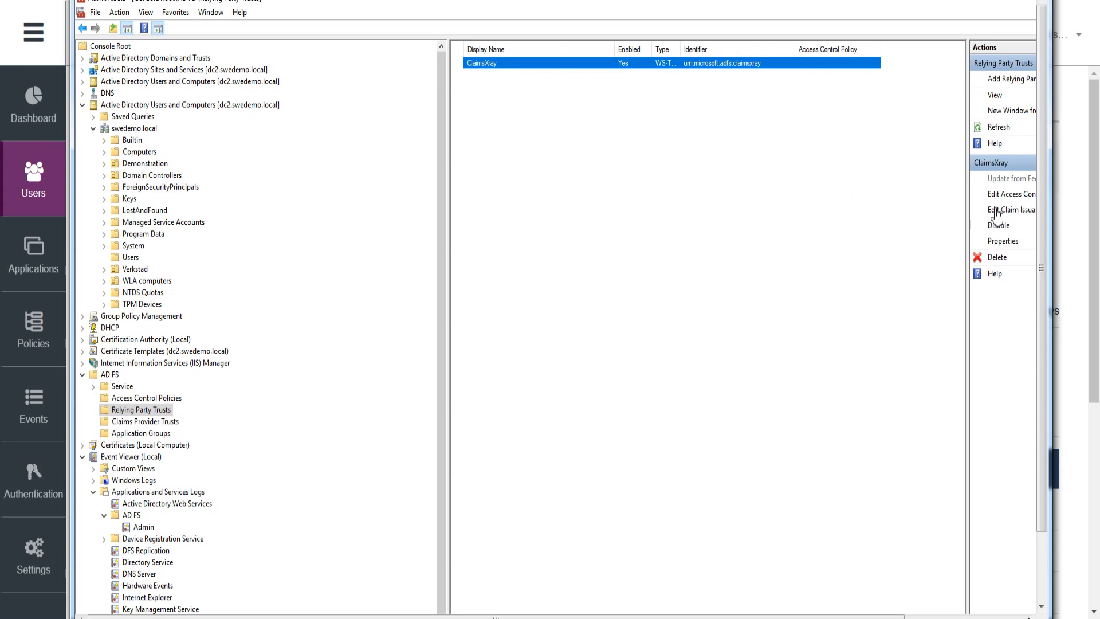
click(1010, 209)
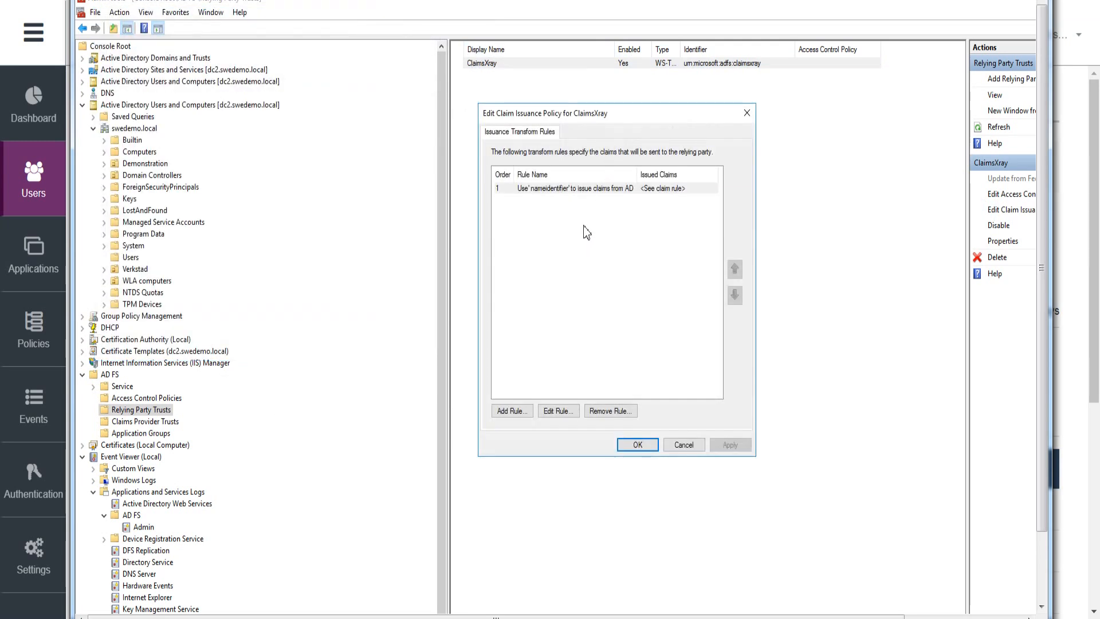
click(556, 410)
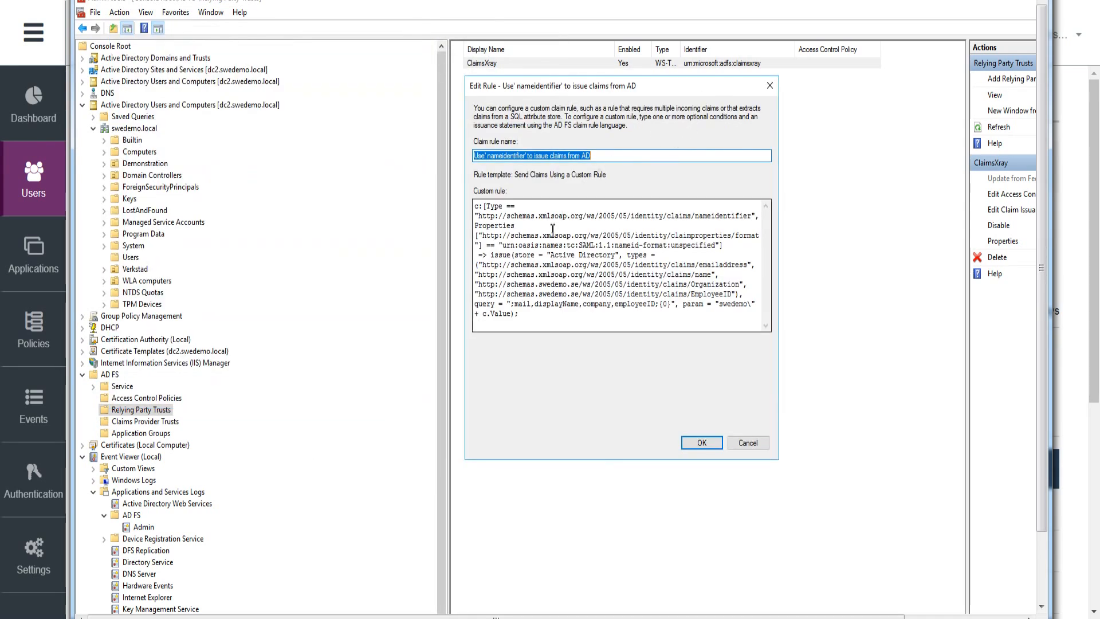
Step: Walk through the custom rule's AD query issuing emailaddress, name, Organization and employee ID claims, then cancel out
click(547, 231)
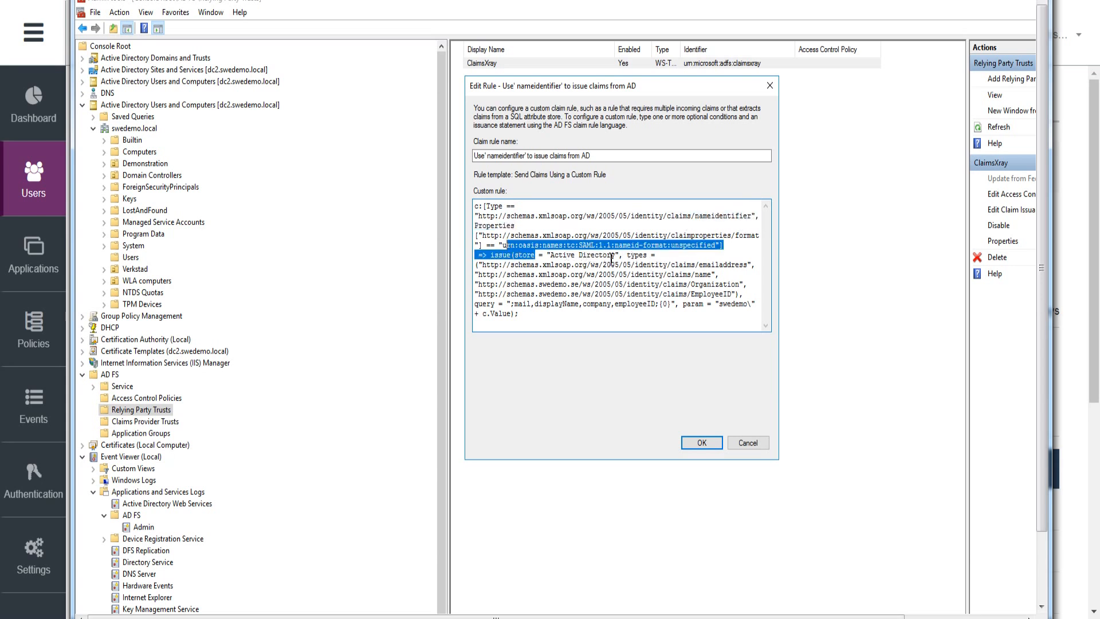
double_click(575, 253)
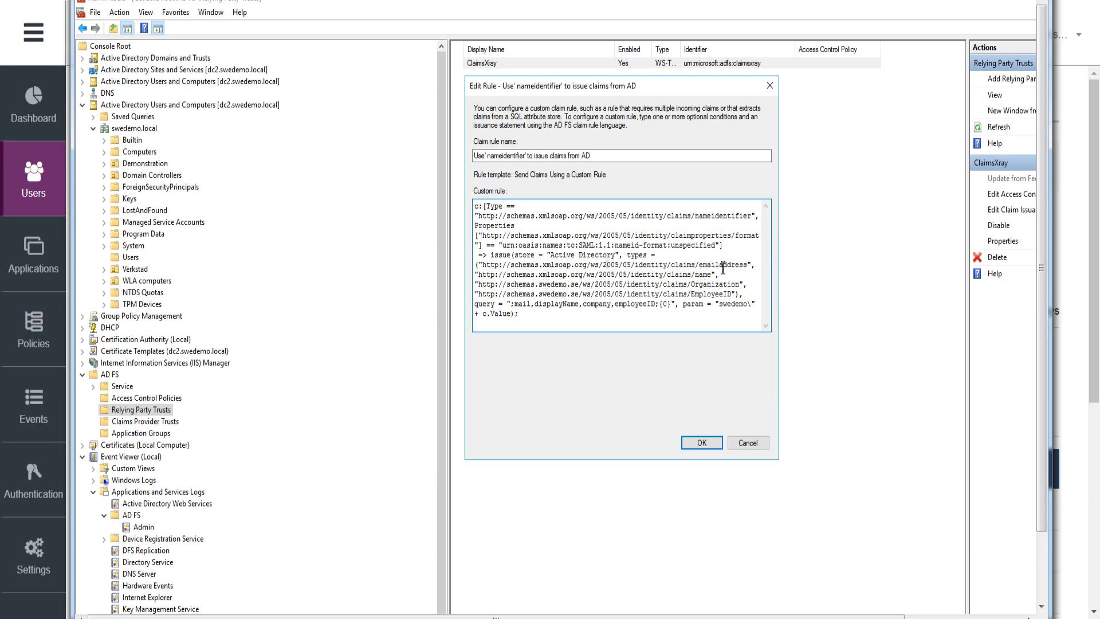
double_click(719, 264)
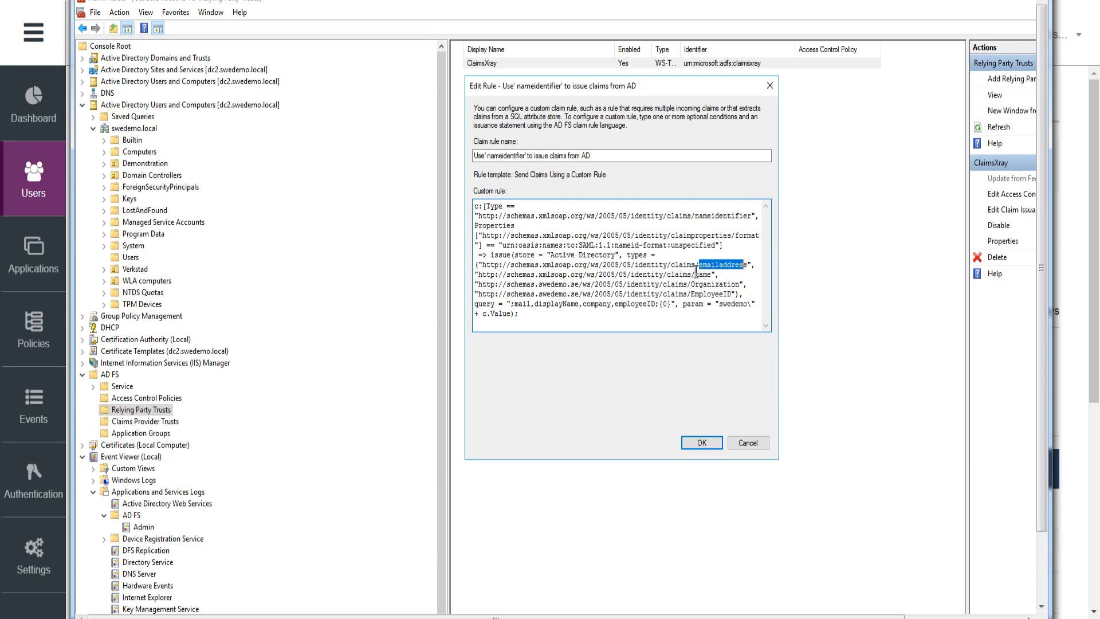
double_click(699, 274)
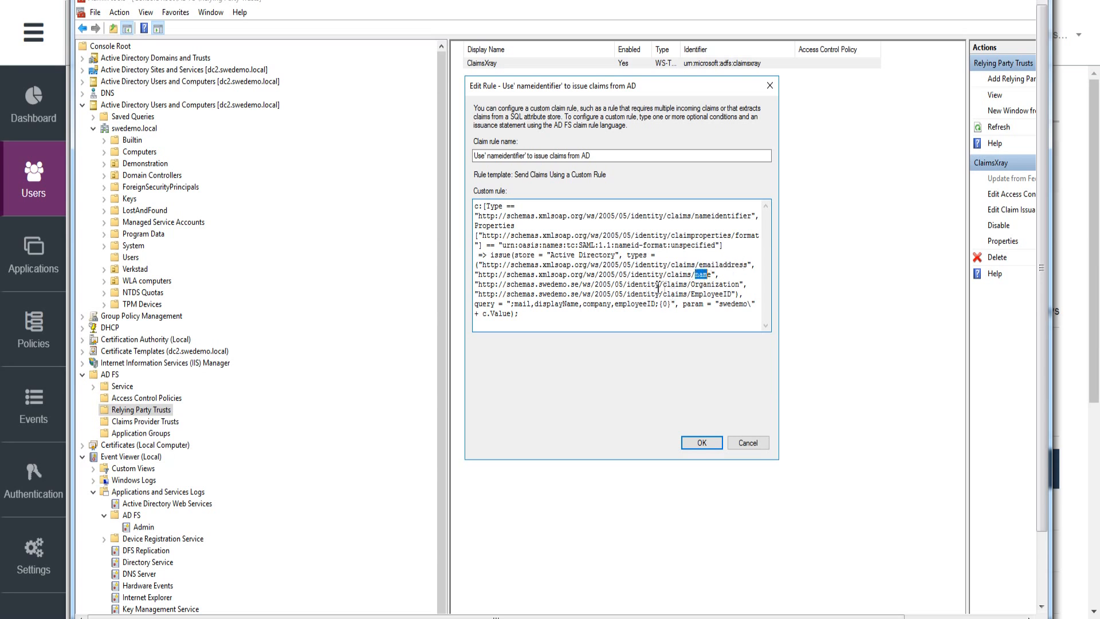
double_click(710, 283)
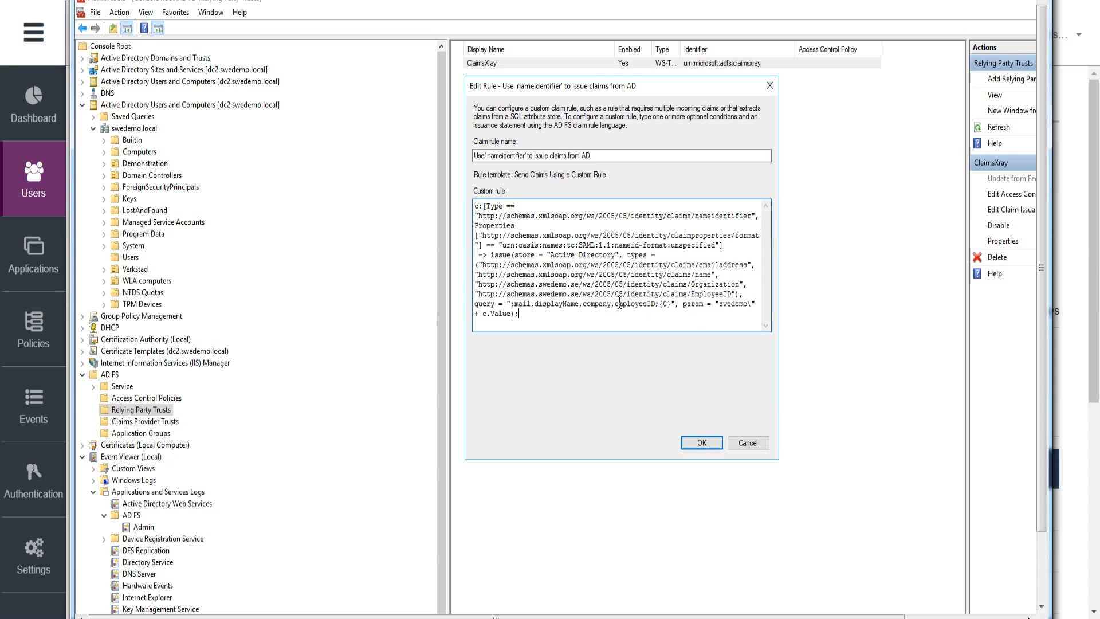
double_click(623, 304)
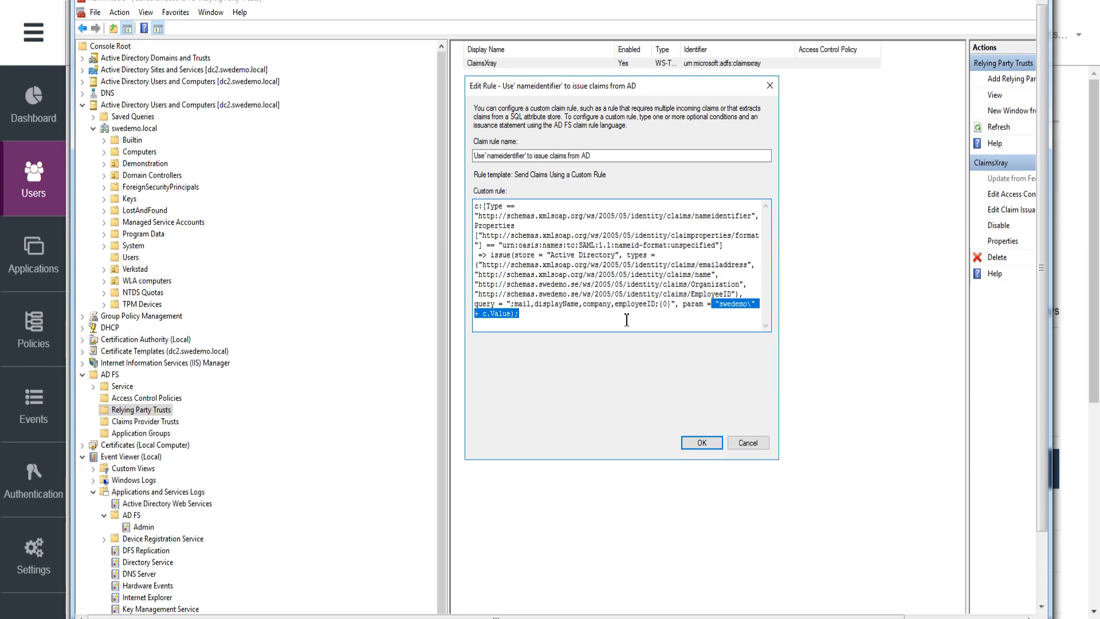
click(700, 443)
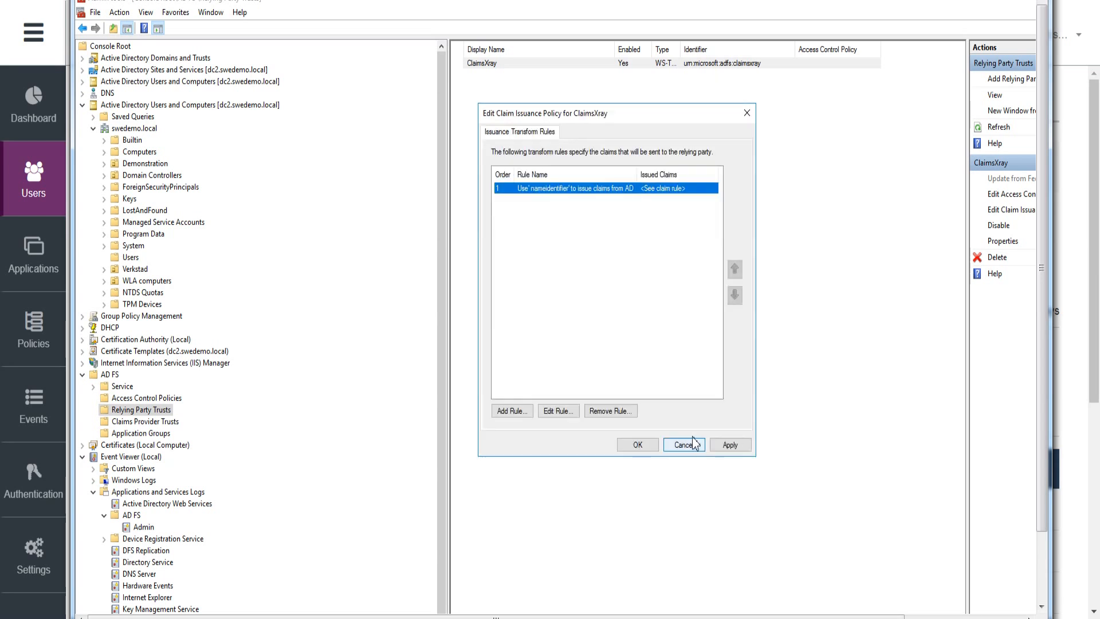
mouse_move(637, 444)
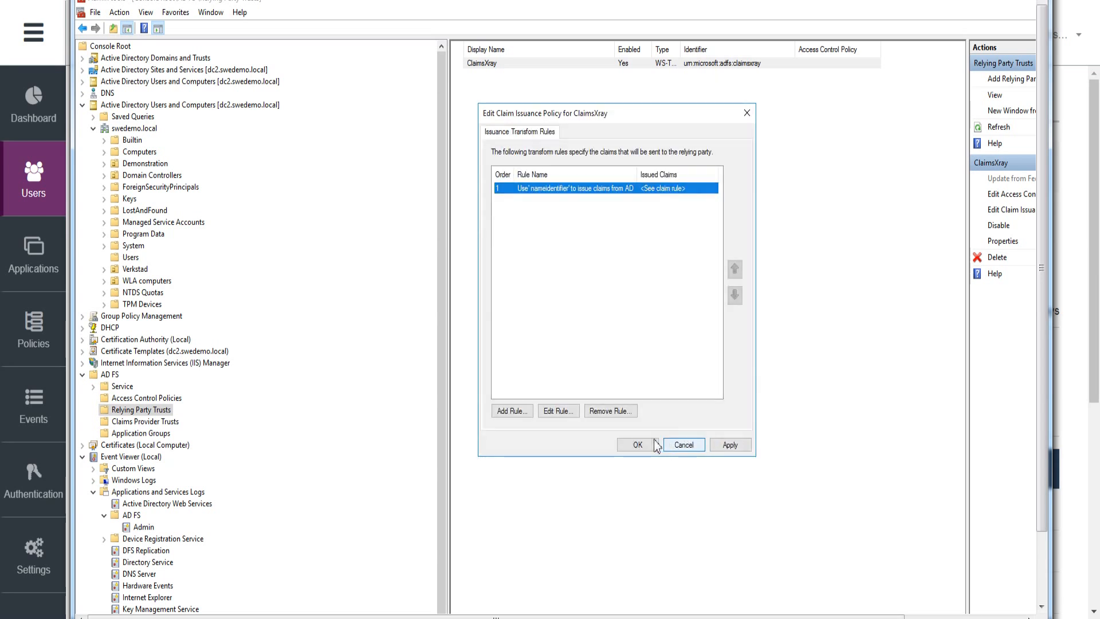
Step: Close the issuance policy and run a Claims X-Ray test with Default Policy, WS-FED and forced fresh authentication
click(636, 444)
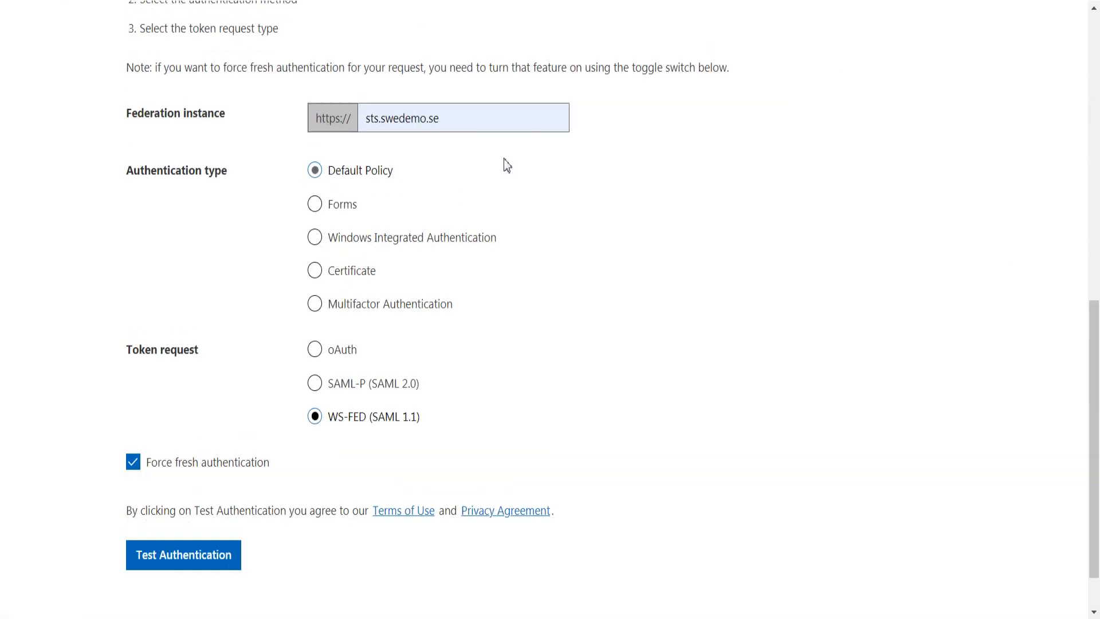
scroll(up, 3)
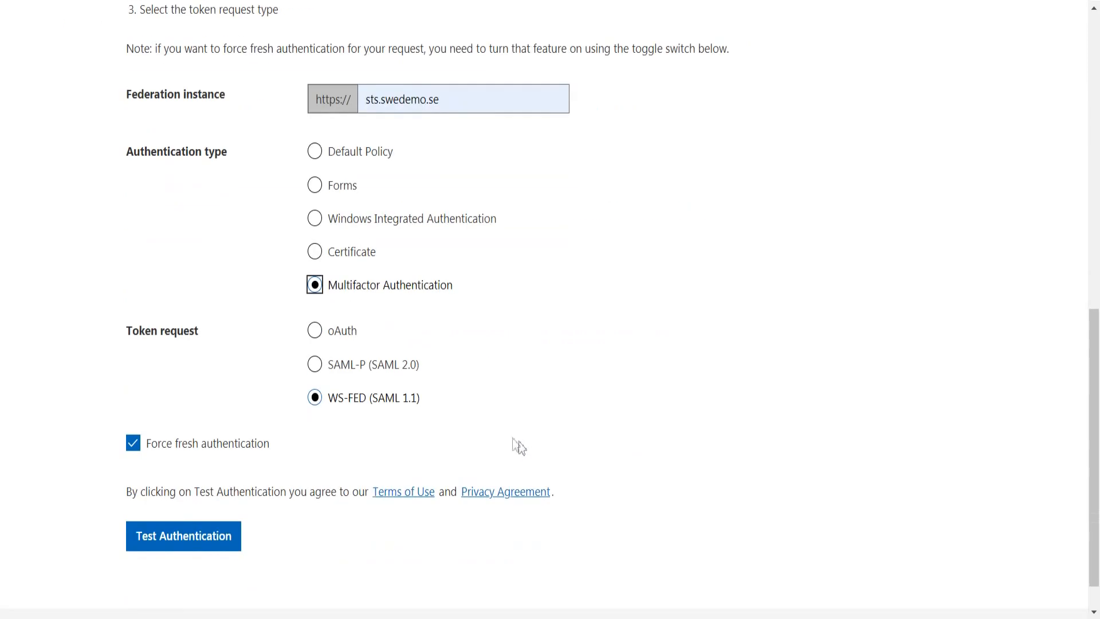
click(314, 151)
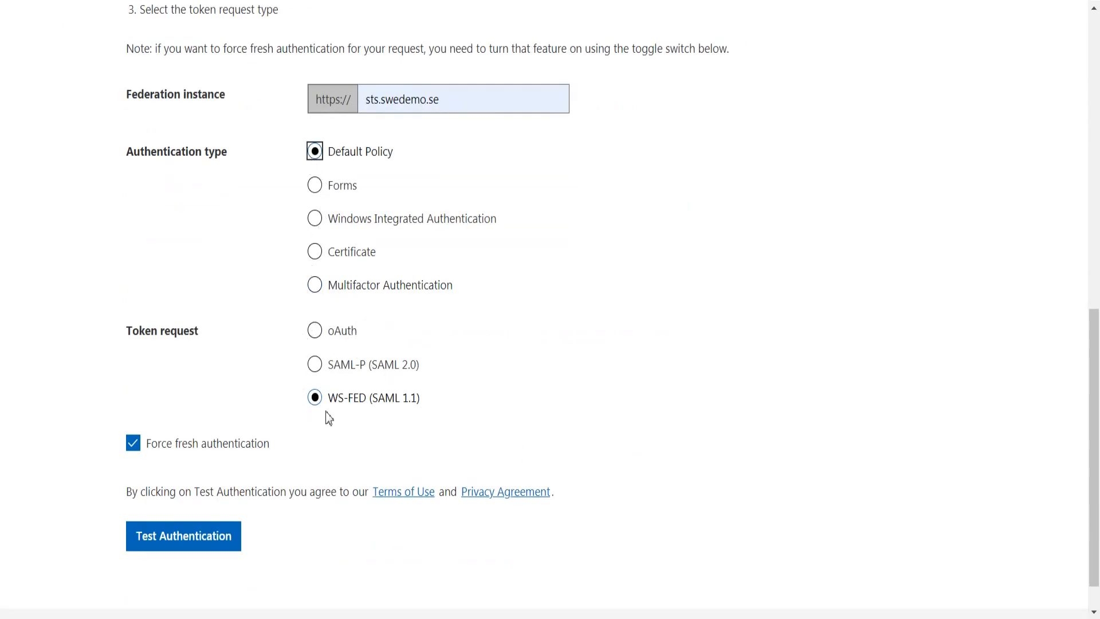
mouse_move(187, 480)
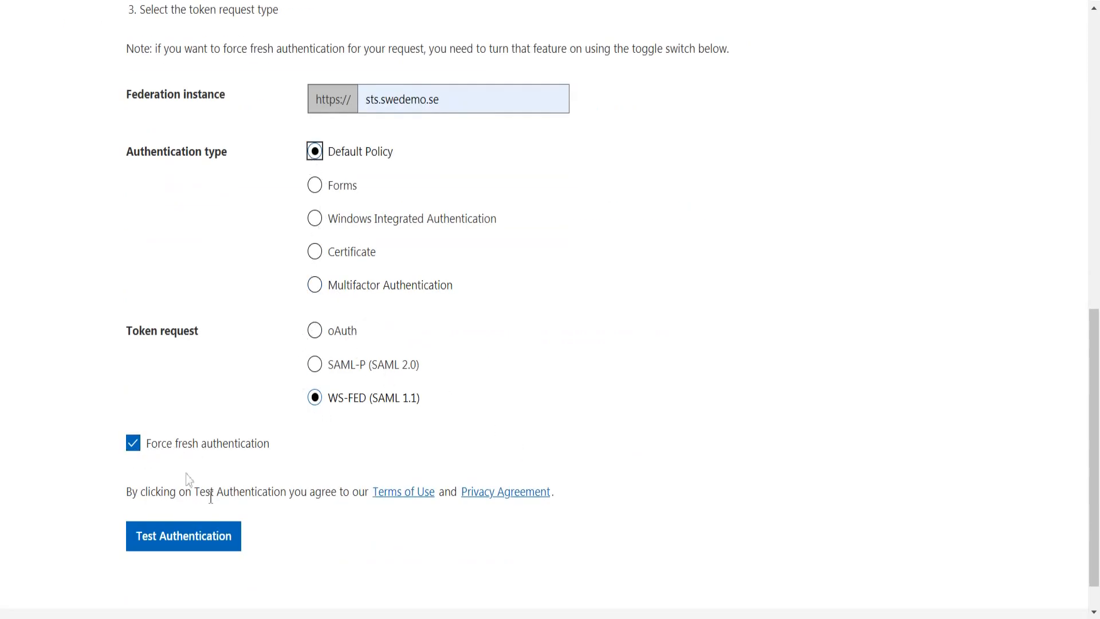
click(182, 535)
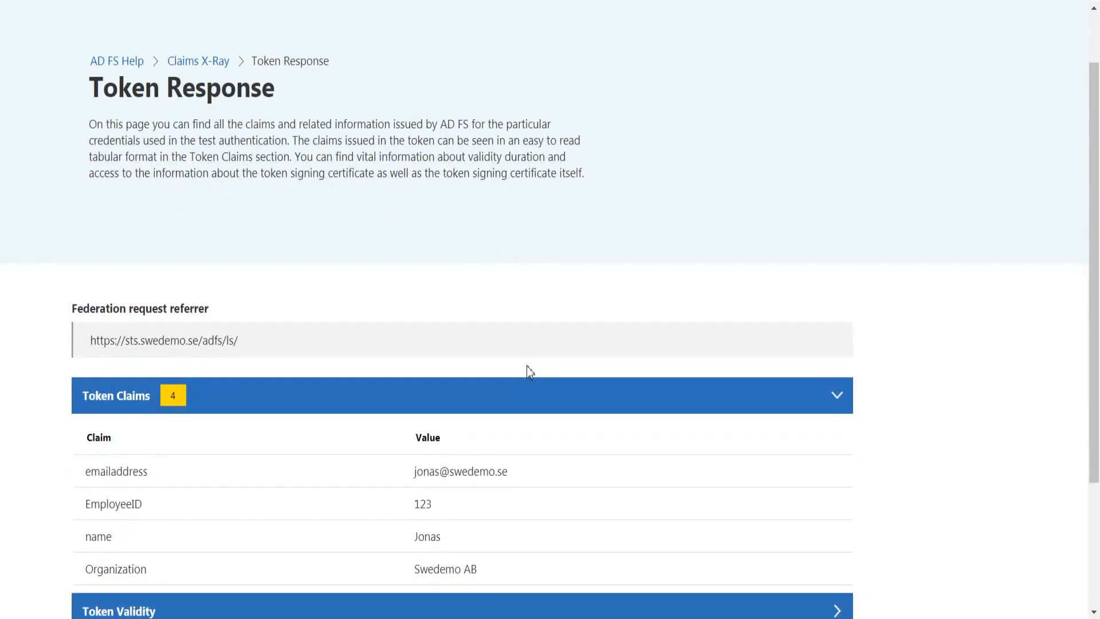
Step: Scroll through the four returned claims and the expanded raw SAML token's attribute statements
scroll(down, 3)
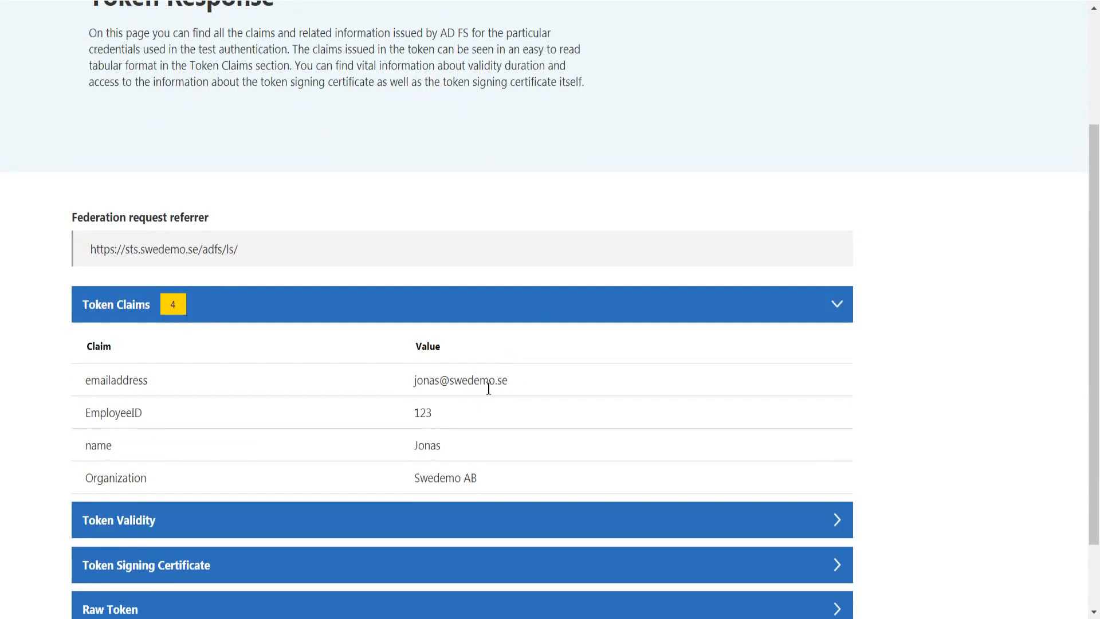
mouse_move(414, 466)
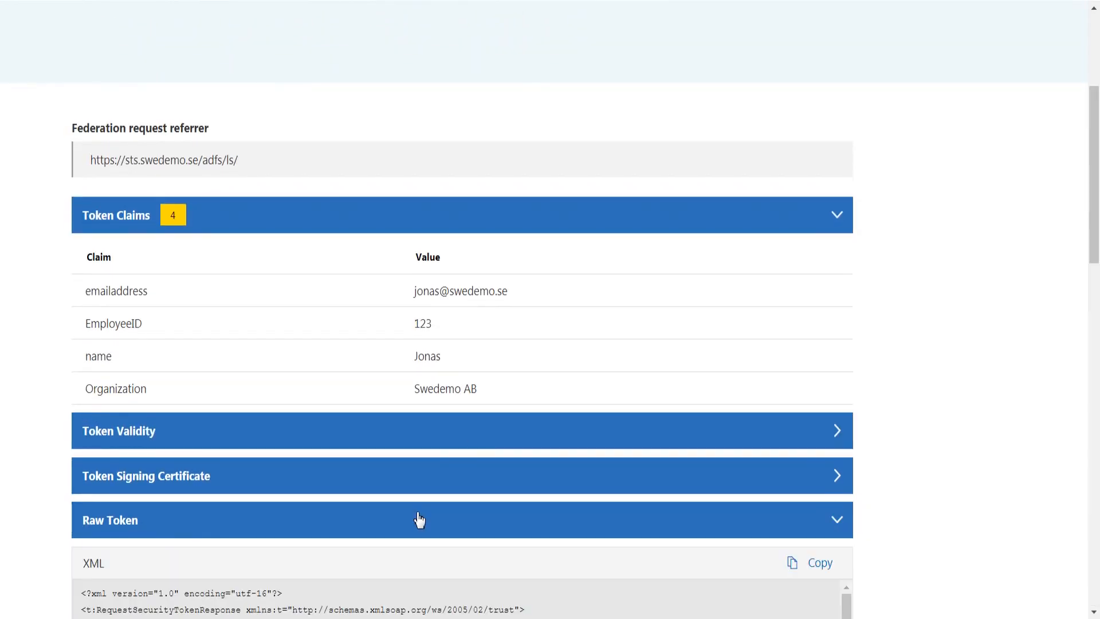
scroll(down, 3)
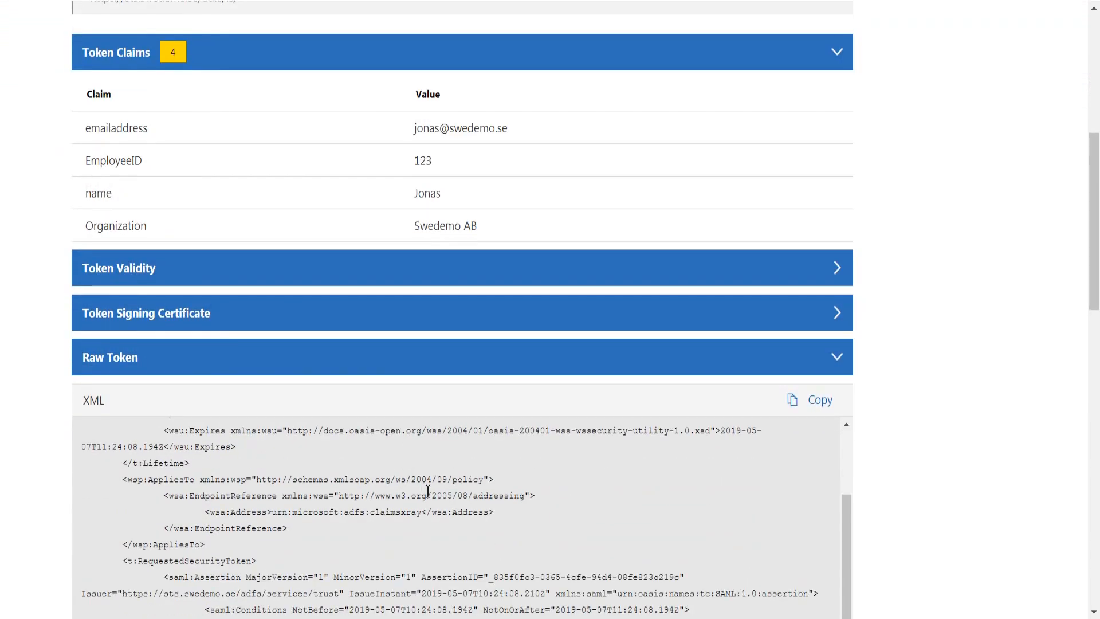
scroll(down, 3)
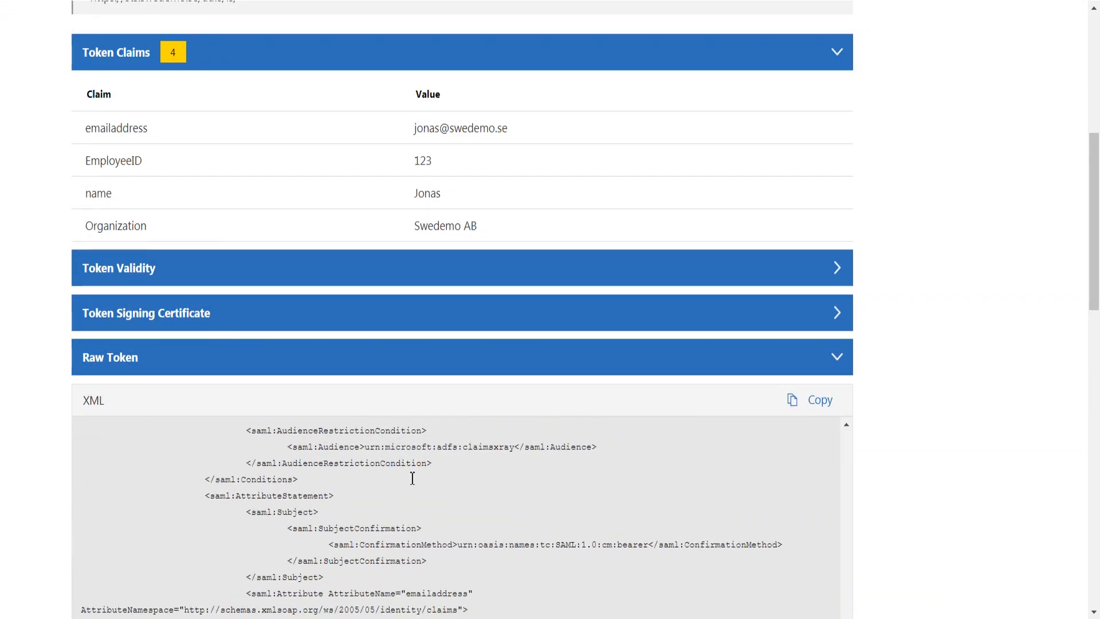
scroll(down, 3)
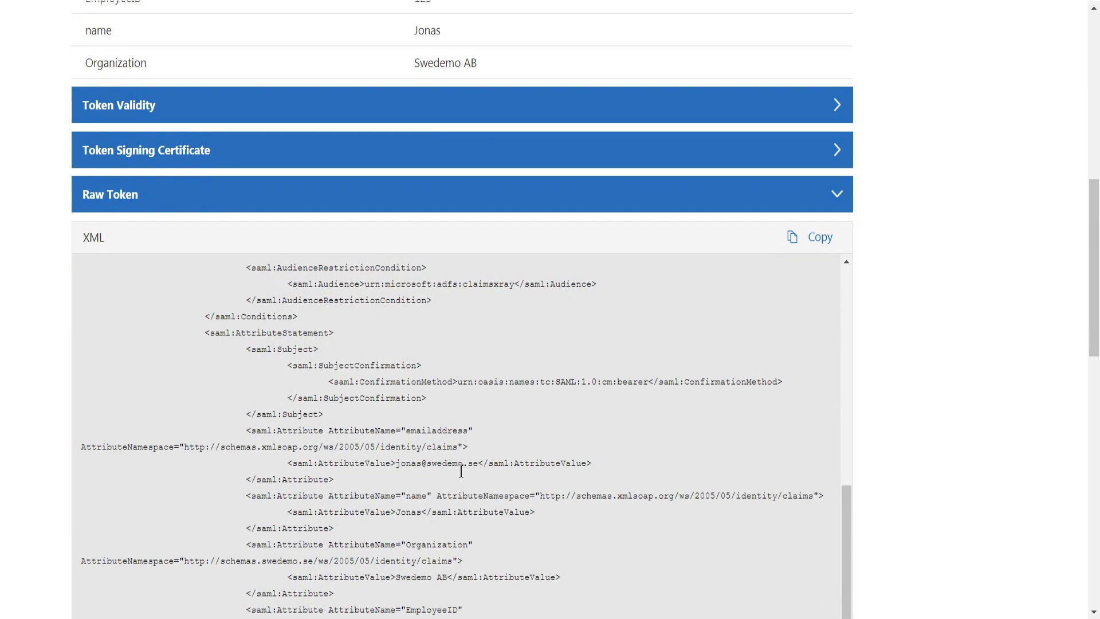
mouse_move(409, 512)
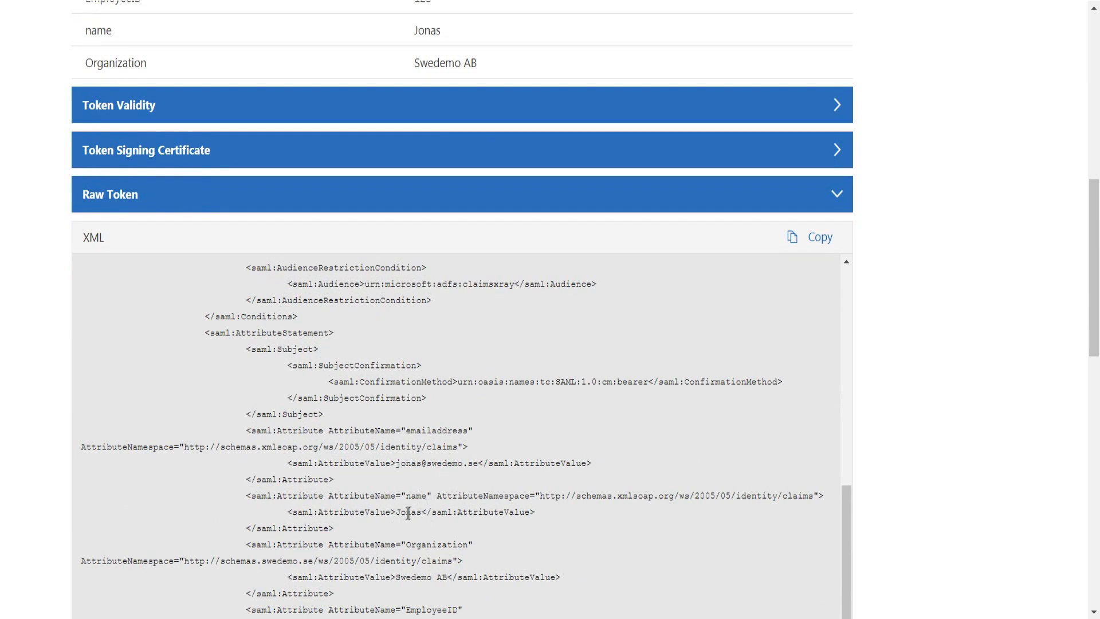
scroll(up, 3)
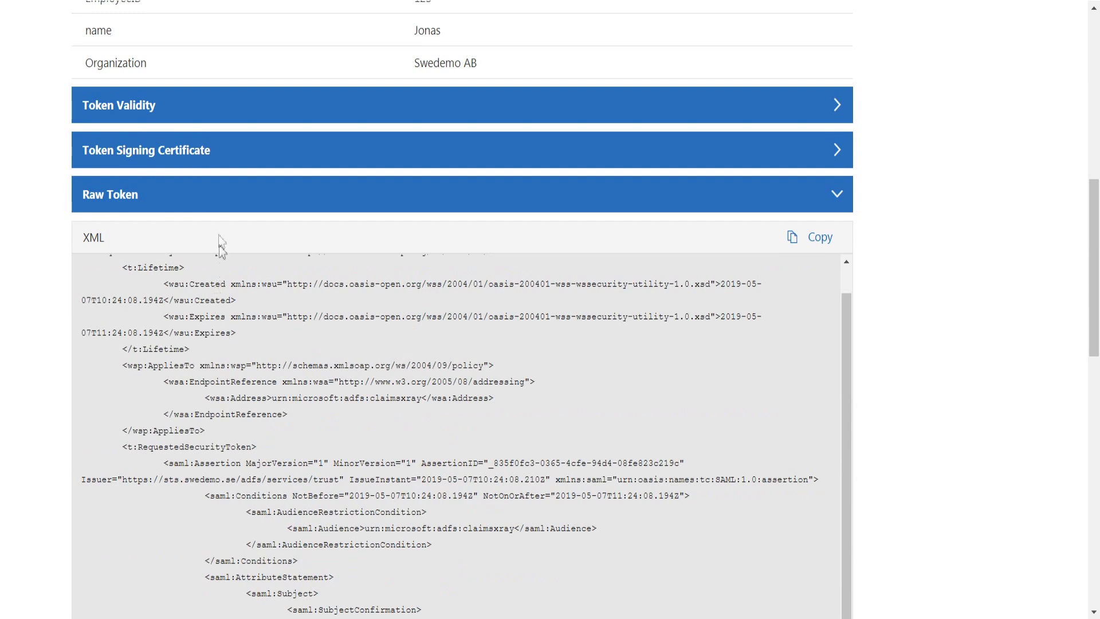
scroll(up, 3)
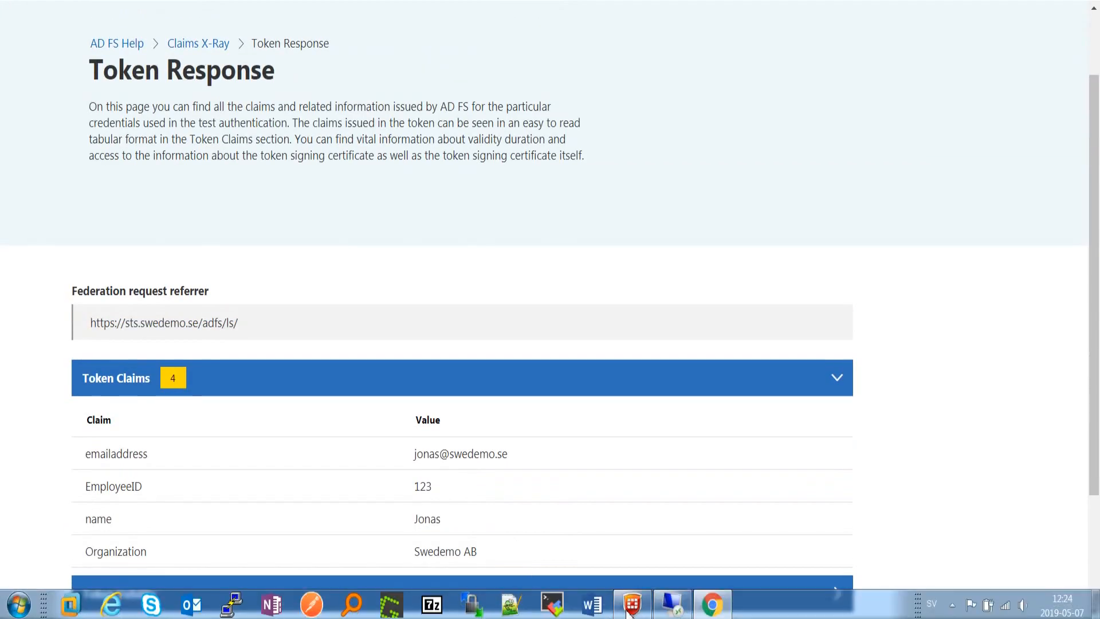